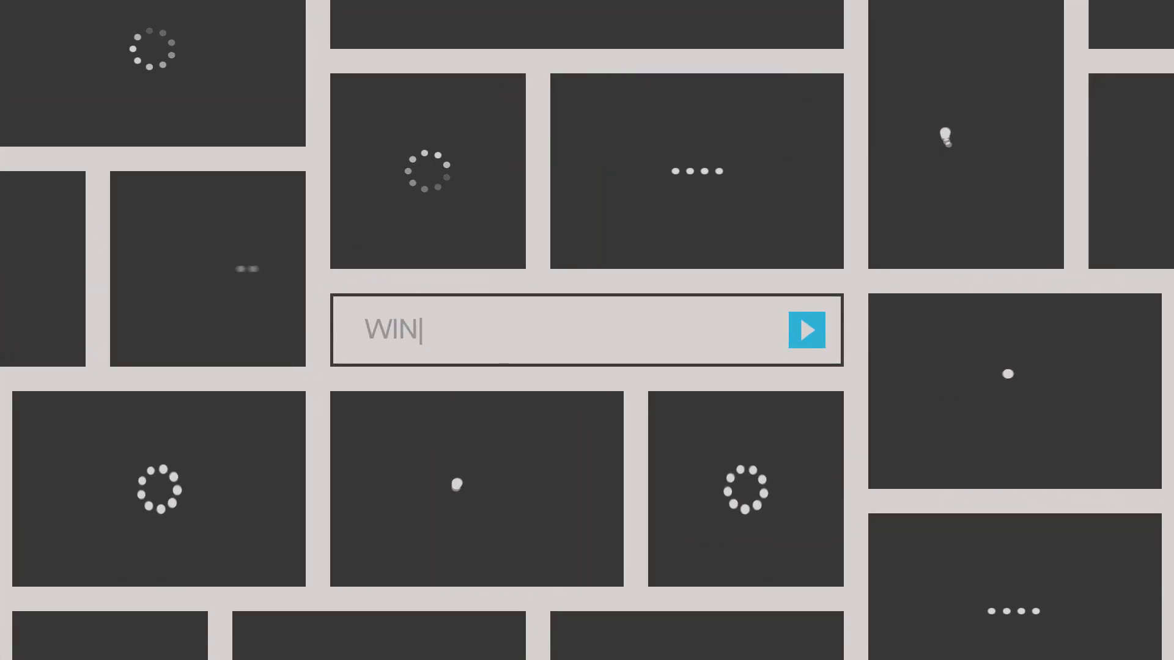
Show the View > Update speed options with Normal selected rather than Paused
left_click(805, 329)
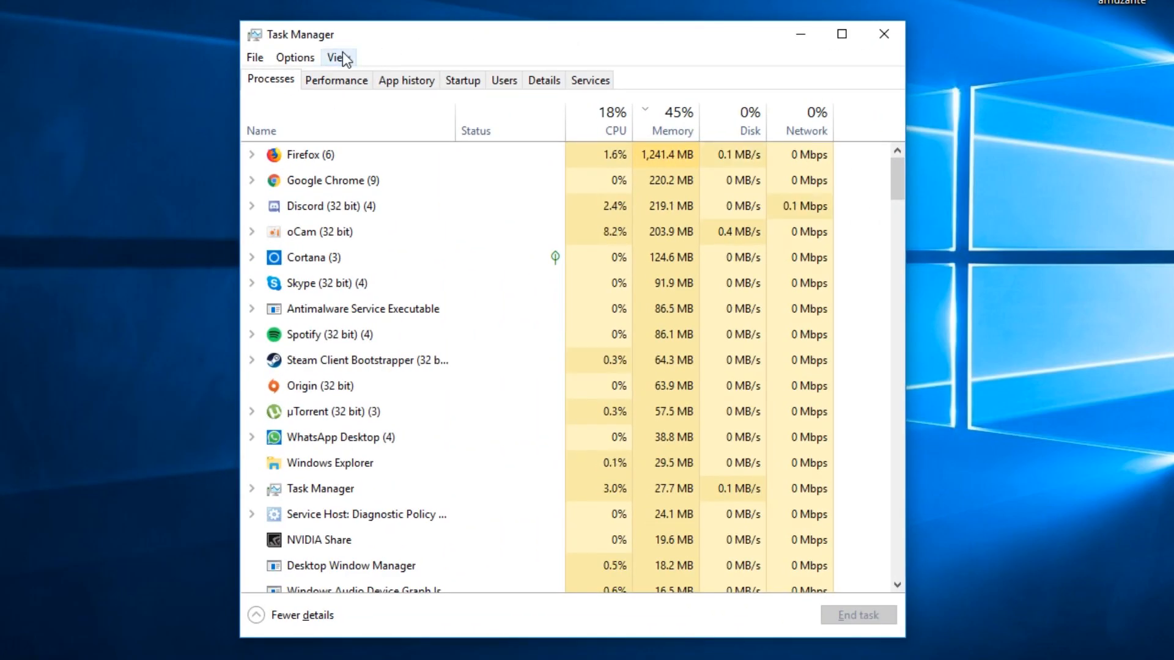
left_click(337, 57)
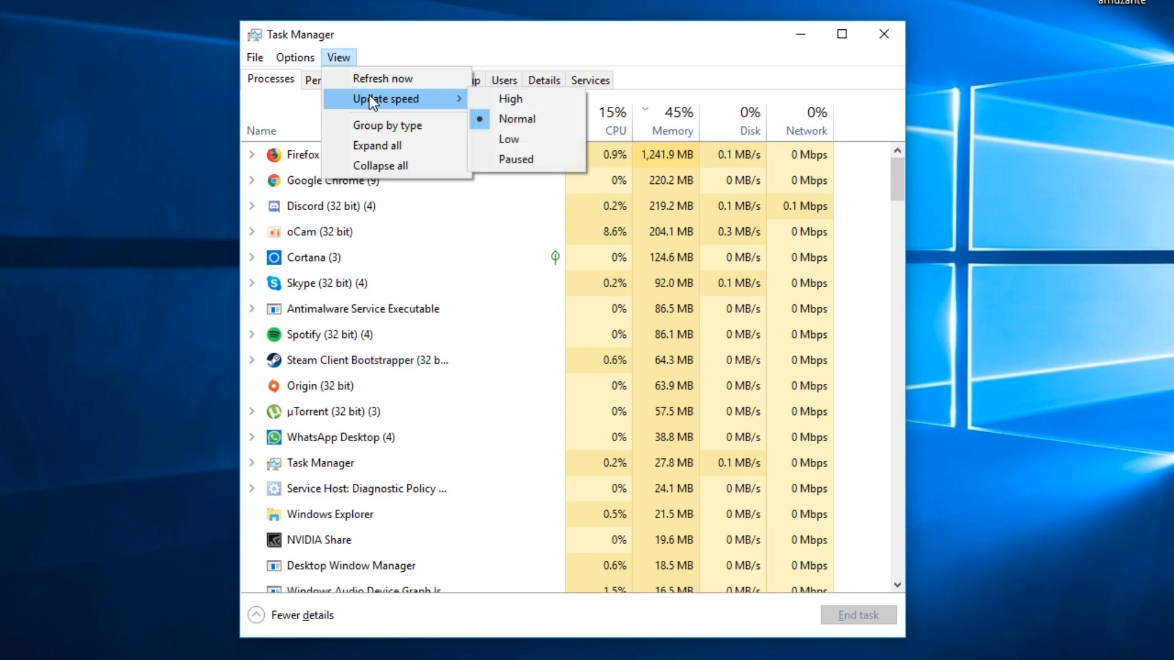
mouse_move(516, 118)
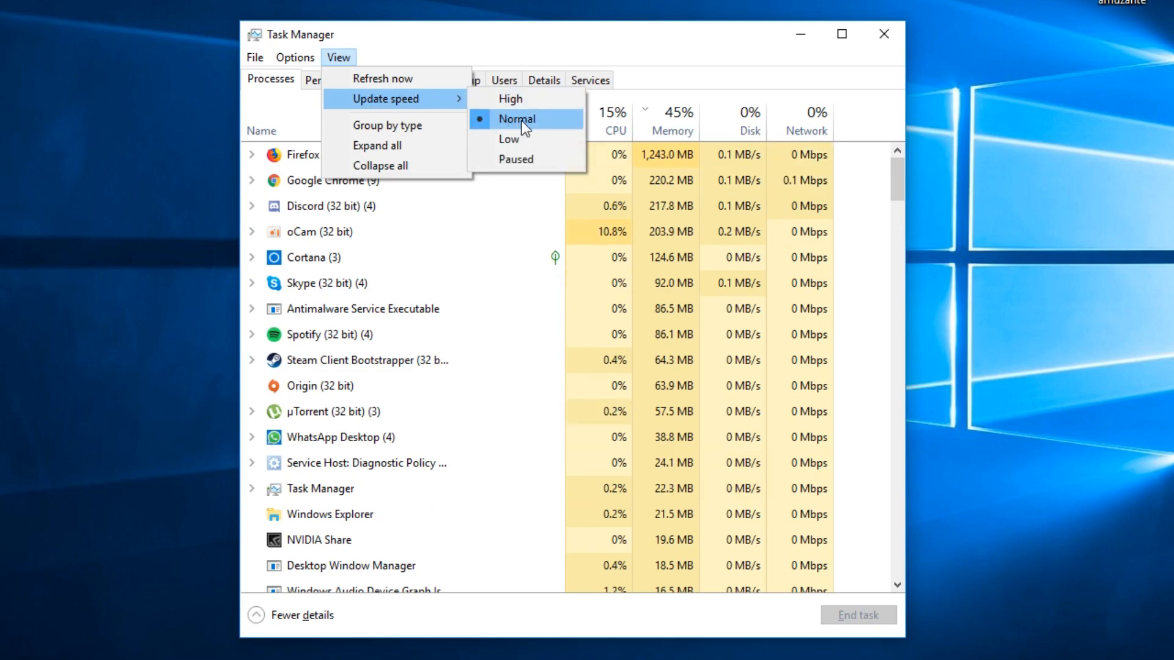
mouse_move(509, 98)
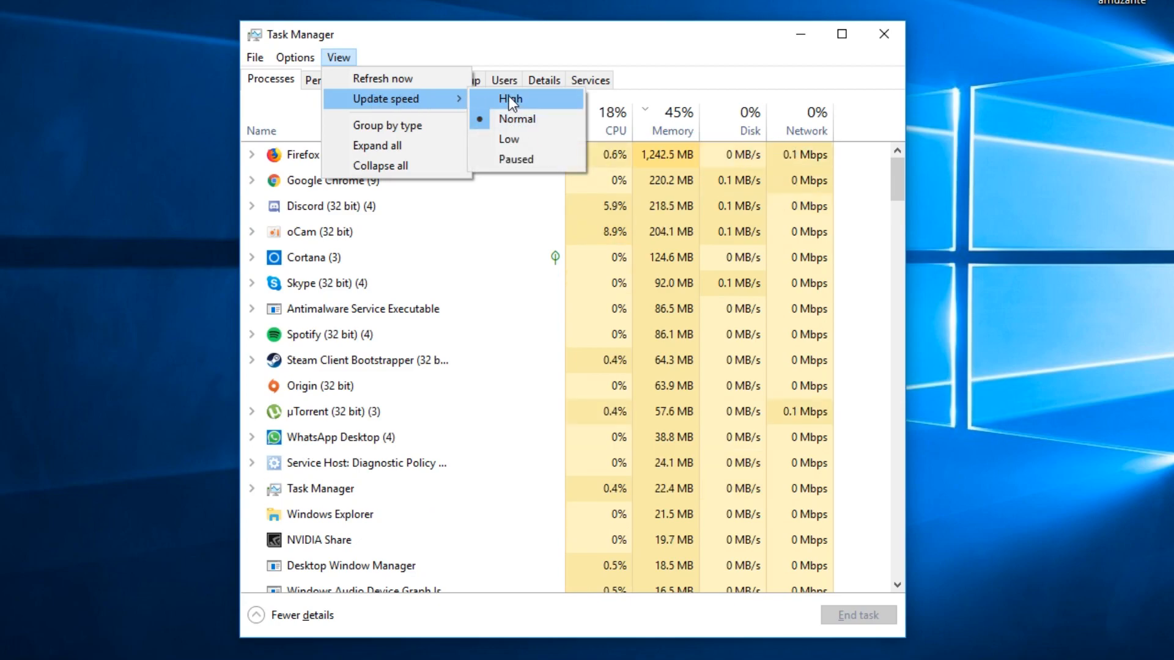
mouse_move(516, 159)
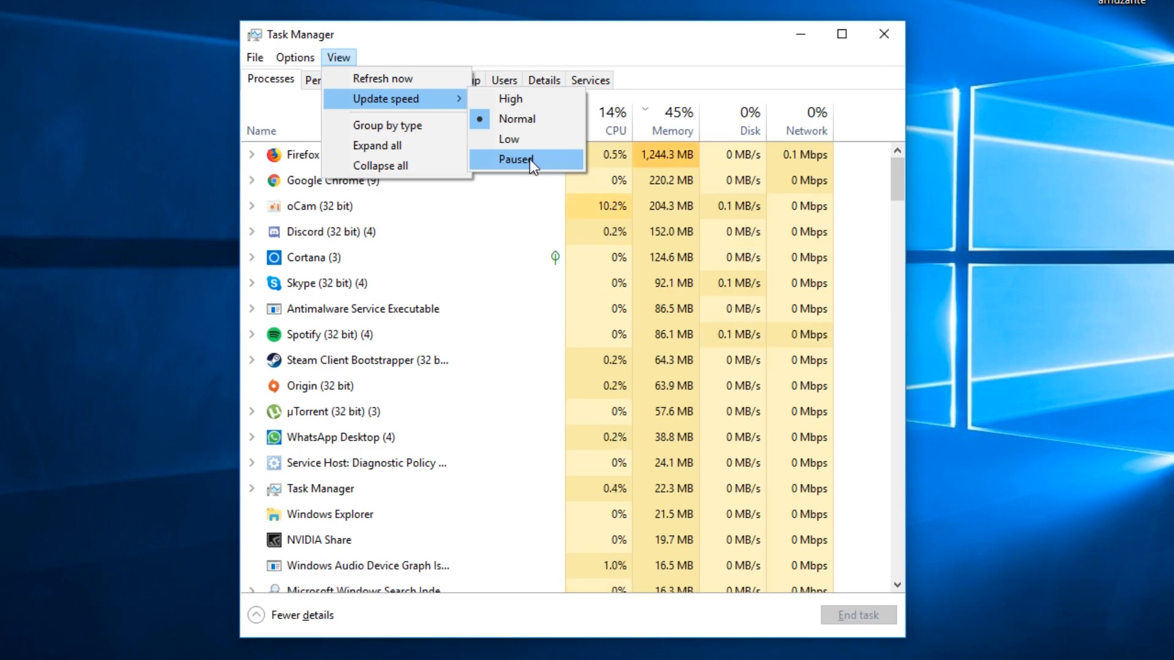
mouse_move(631, 163)
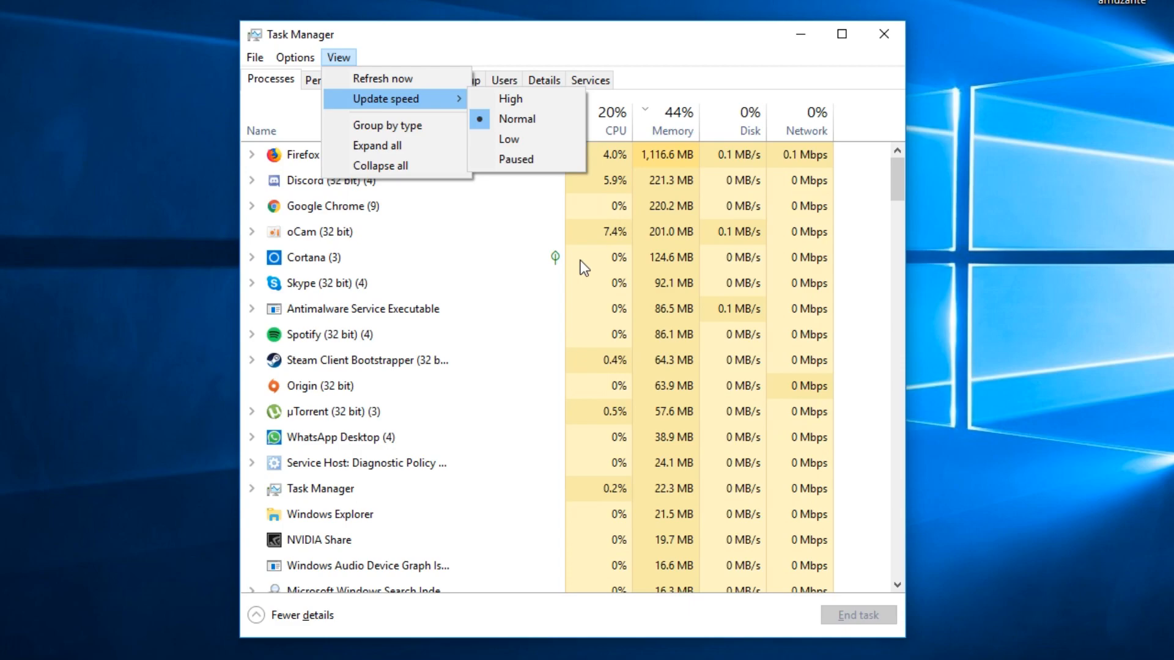
mouse_move(665, 133)
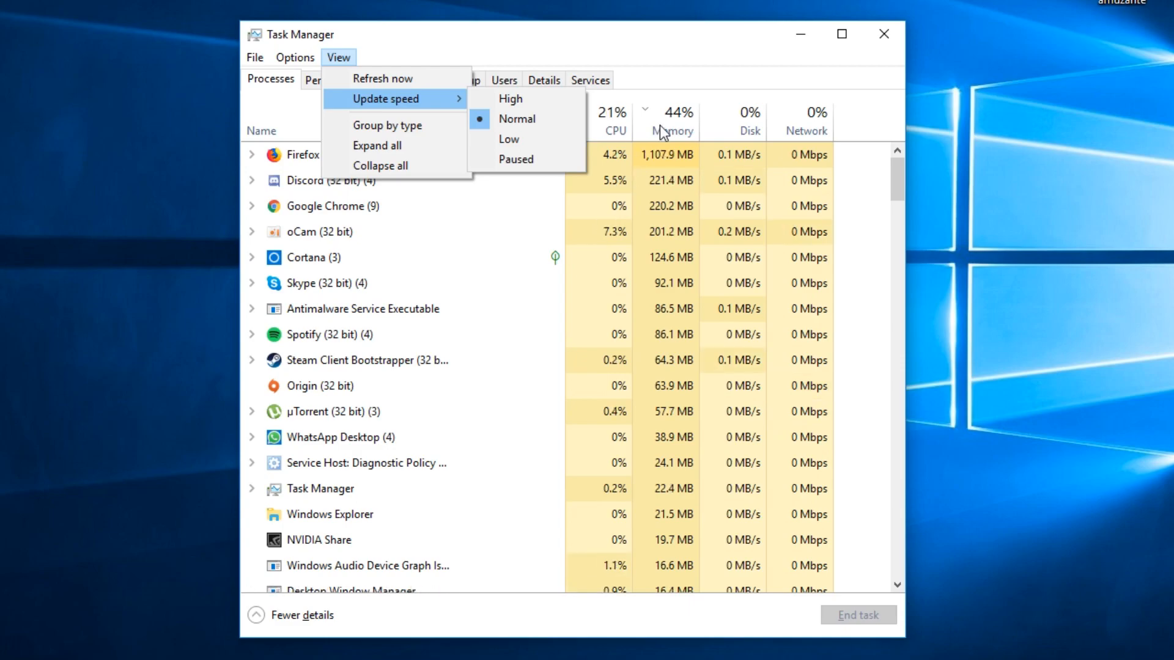
left_click(883, 34)
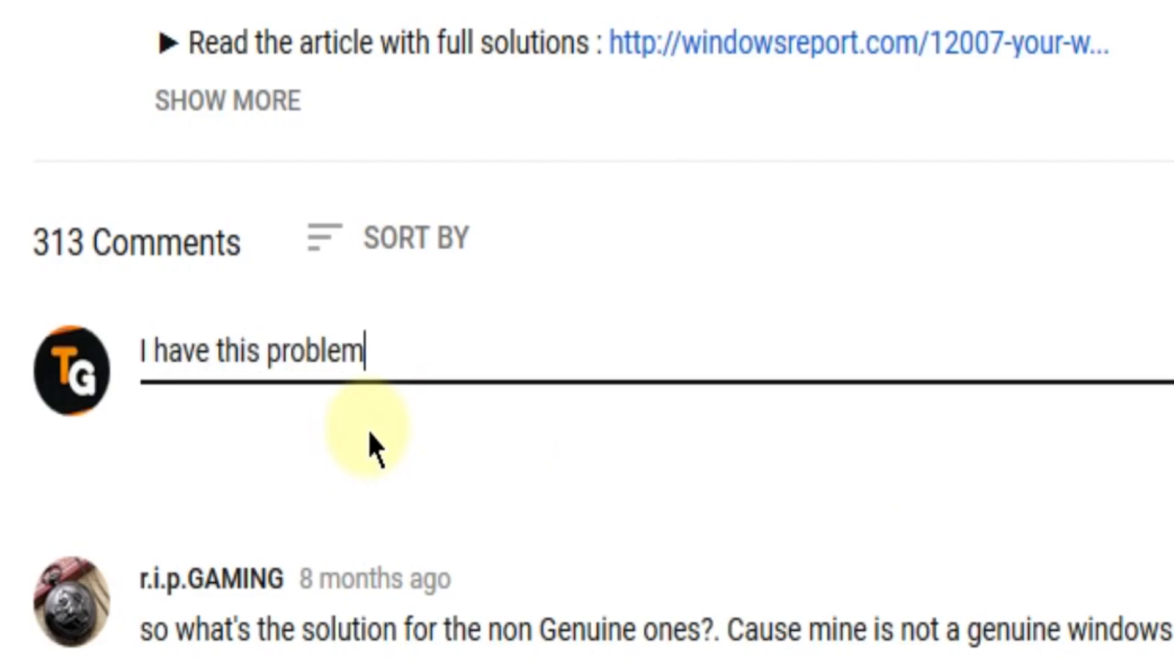
mouse_move(606, 468)
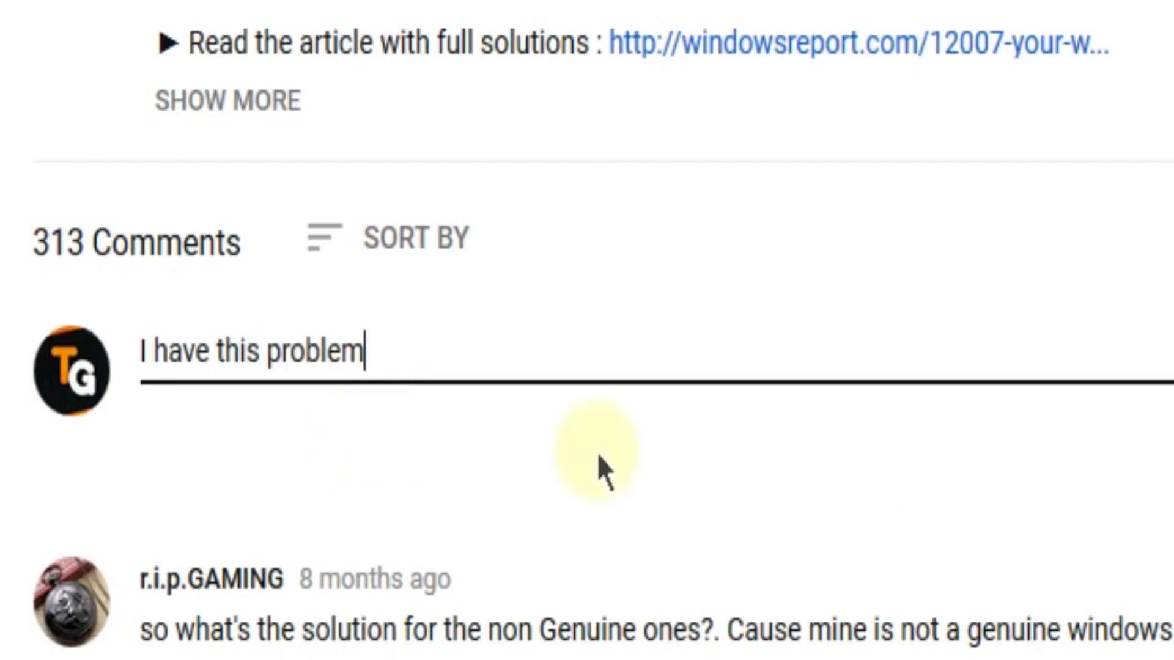